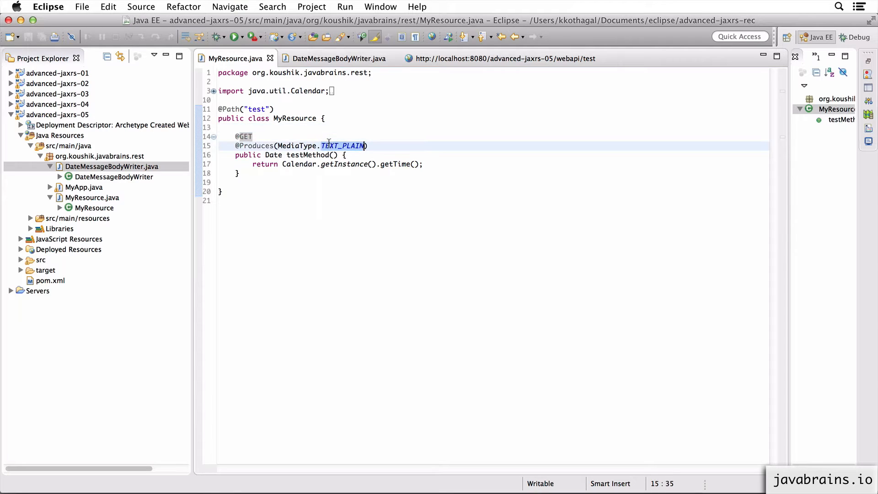
click(369, 145)
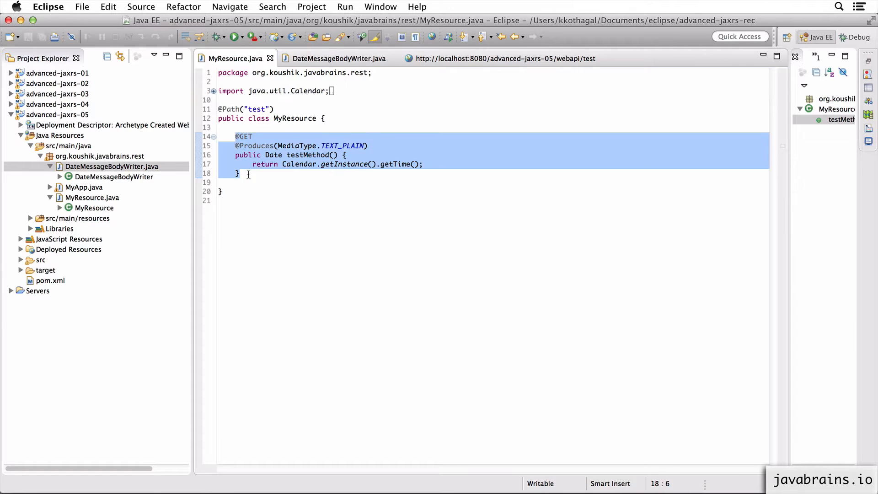
click(239, 173)
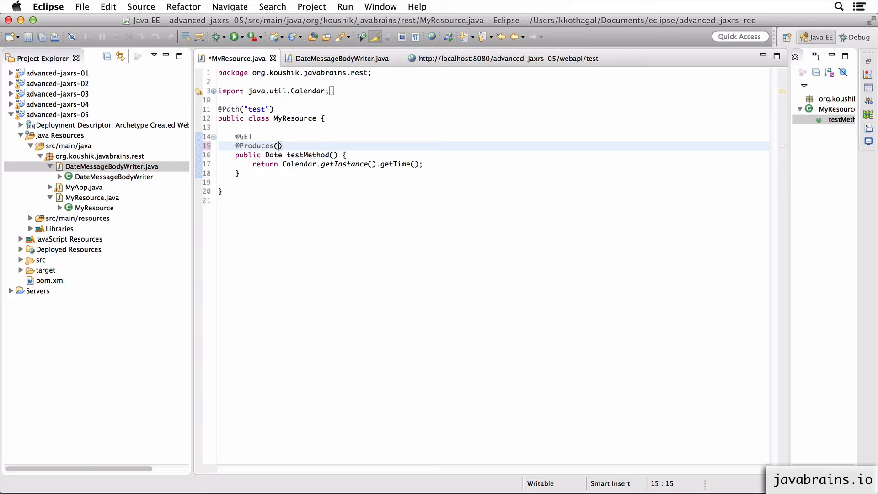
text(")
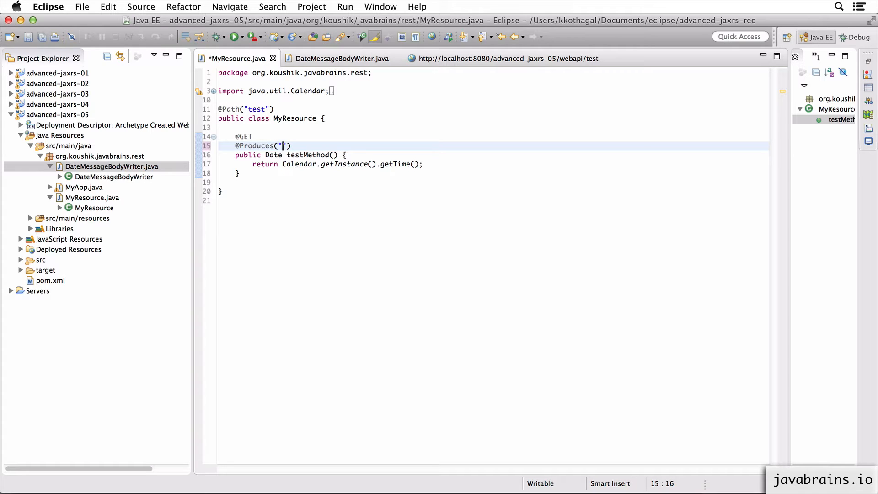
text(text/)
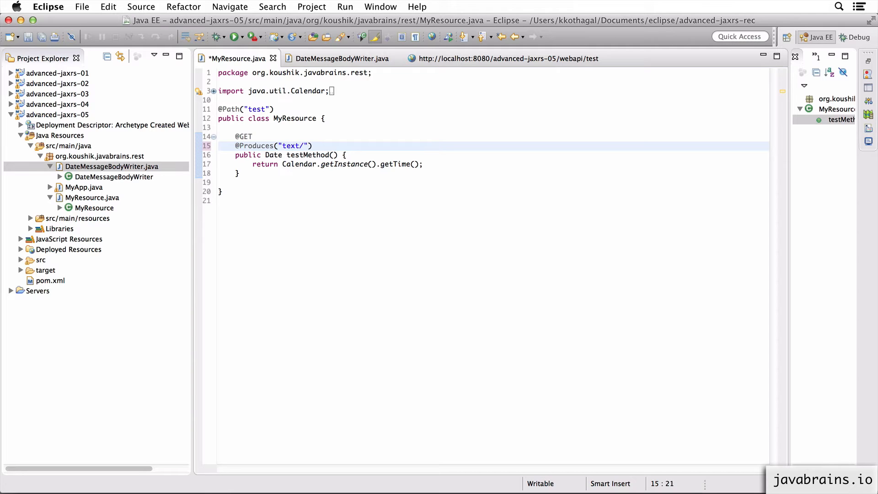
text(shortd)
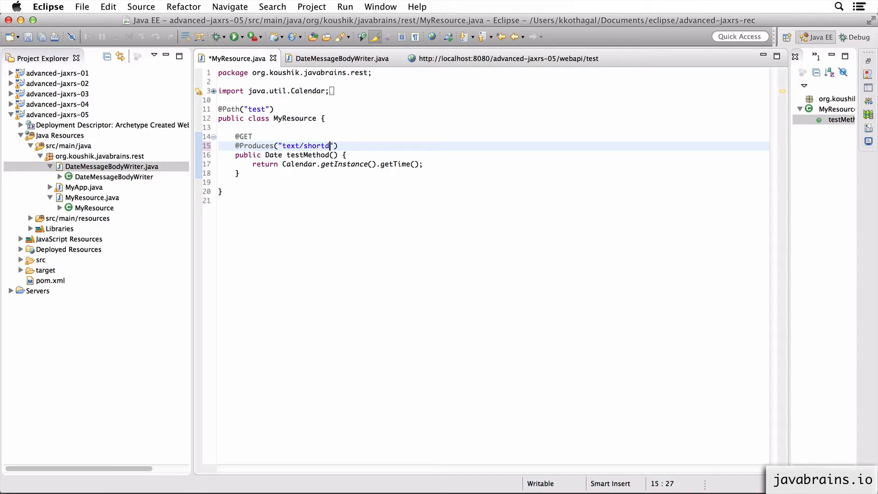
text(ate)
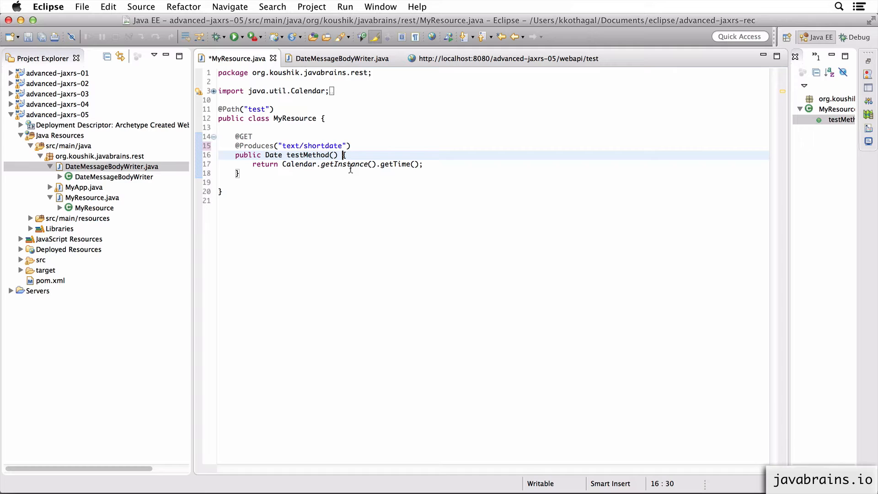
double_click(314, 146)
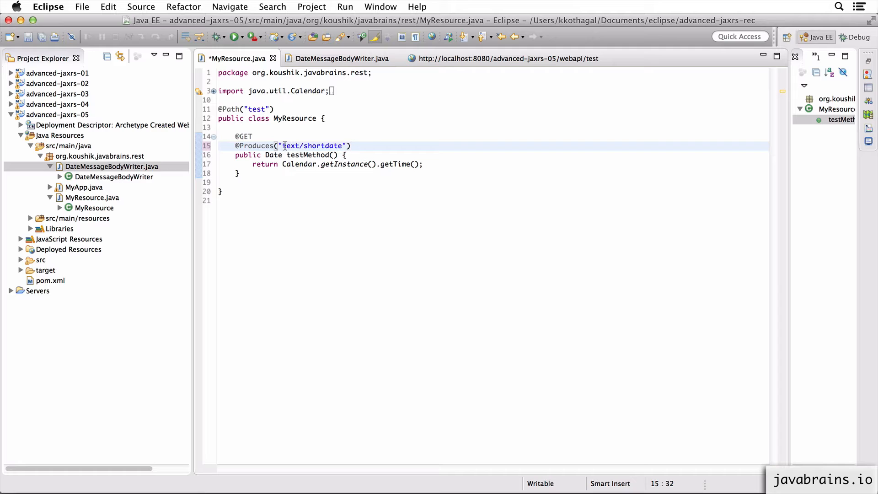
double_click(313, 145)
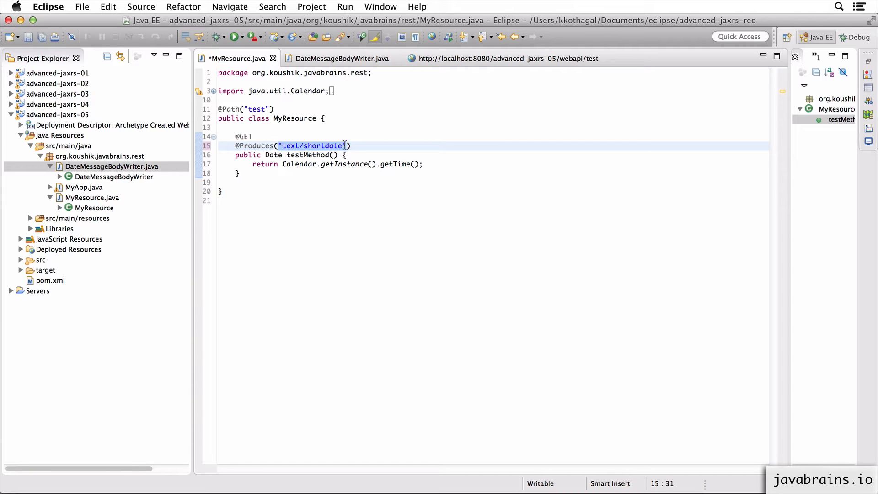
click(330, 145)
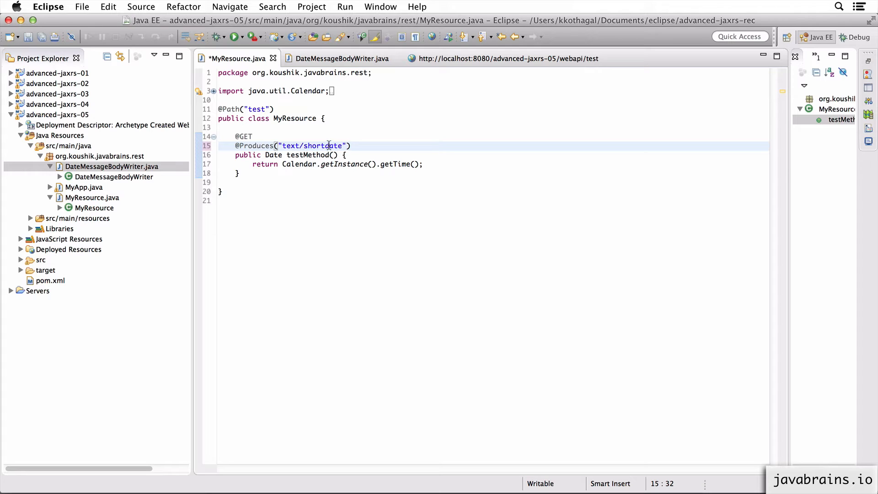
key(Cmd+S)
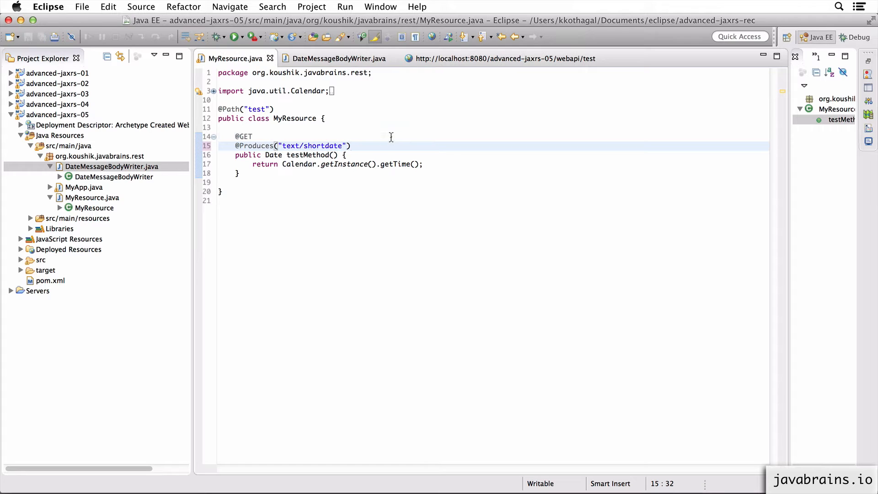
click(504, 58)
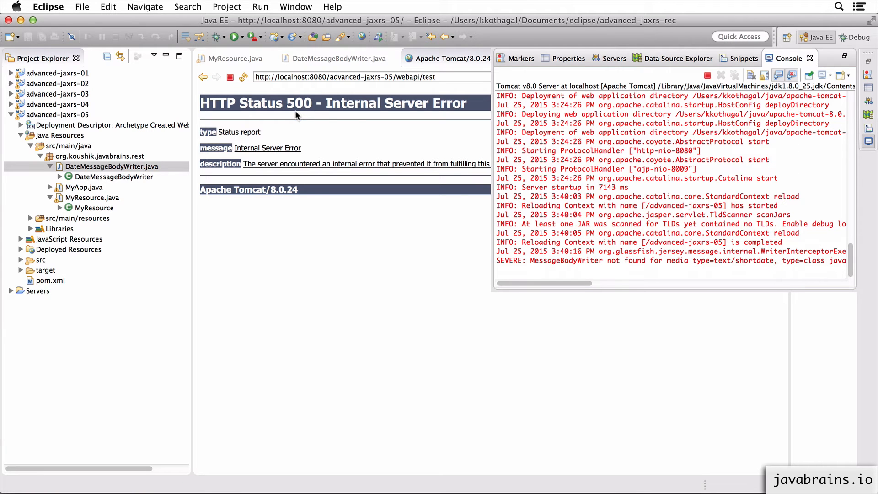
- Check the /webapi/test 500 error for the missing text/shortdate writer, then return to MyResource.java
double_click(566, 260)
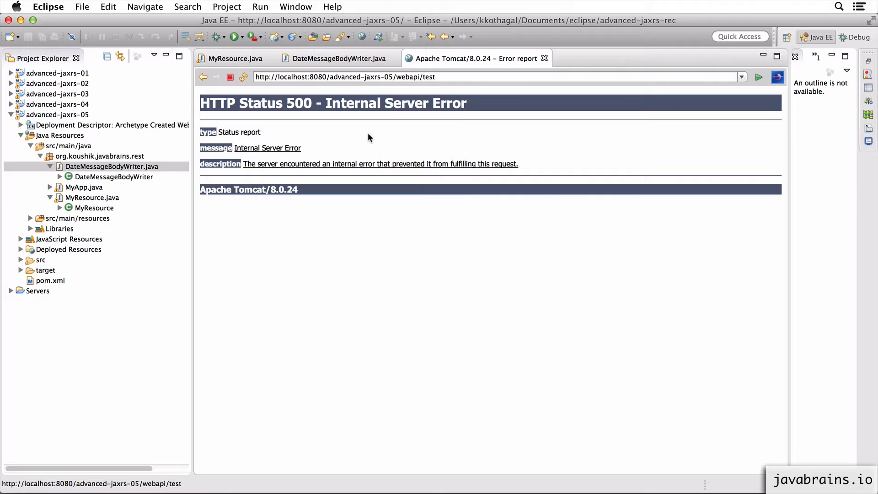
mouse_move(383, 129)
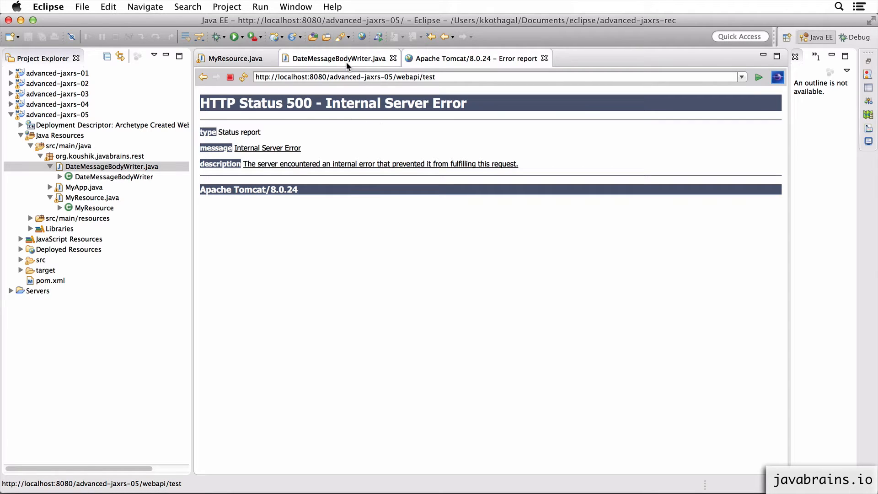
click(228, 58)
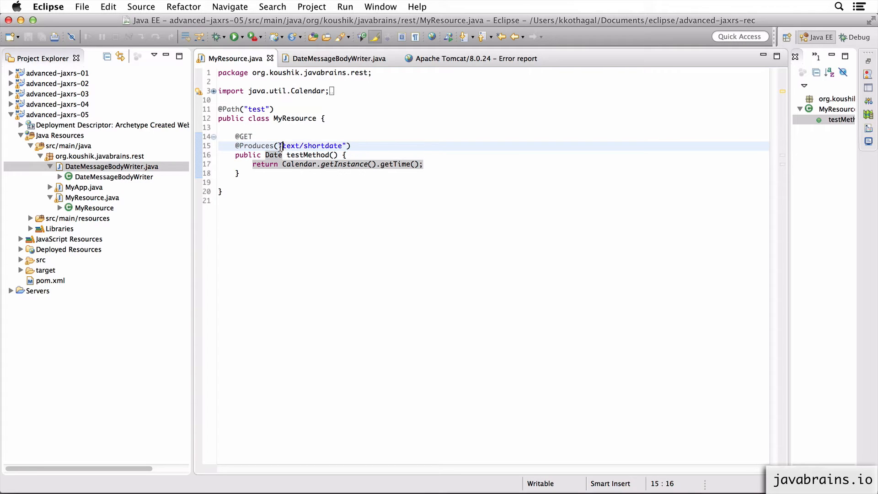
- Copy DateMessageBodyWriter.java into the rest package, renamed ShortDateMessageBodyWriter
click(352, 146)
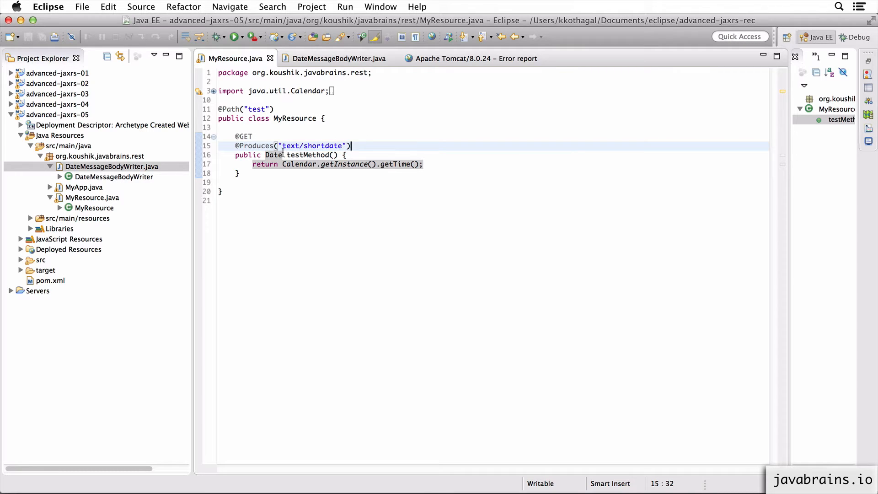
click(110, 166)
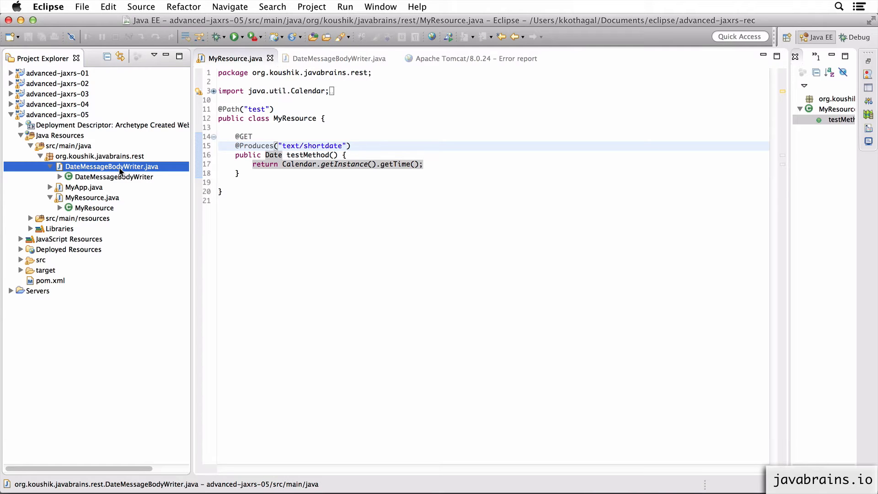
right_click(112, 167)
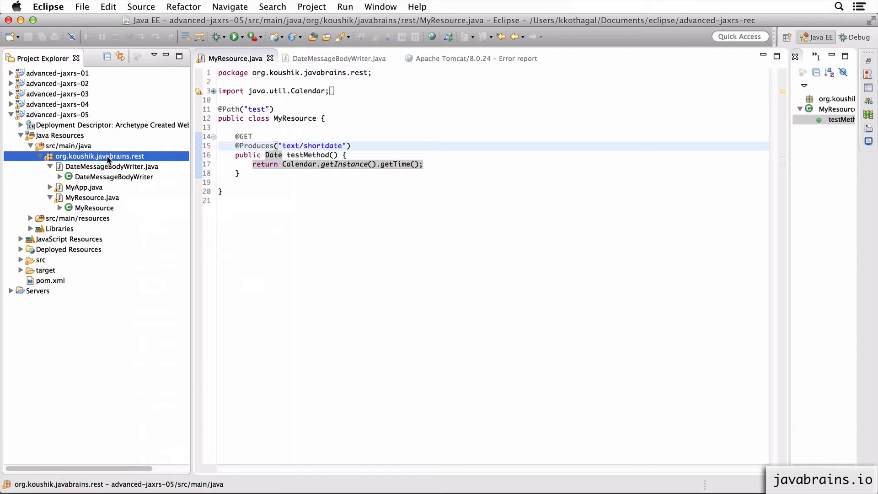
right_click(106, 156)
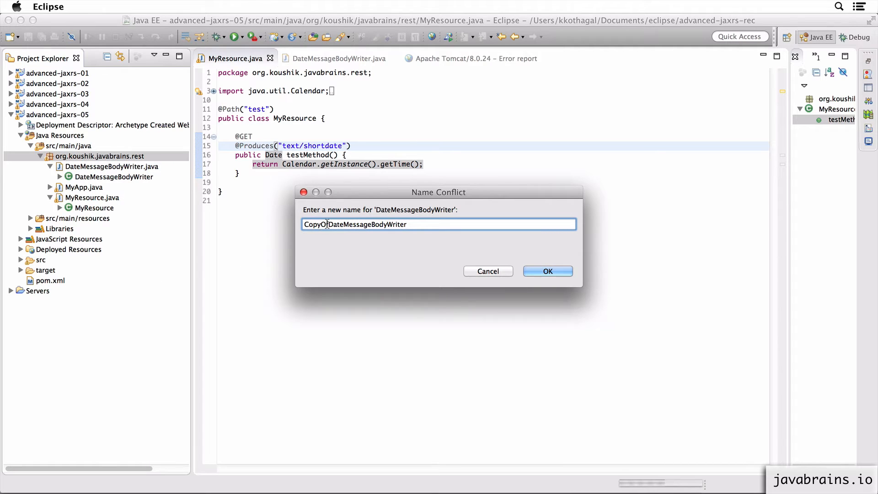
text(DateMessageBodyWriter)
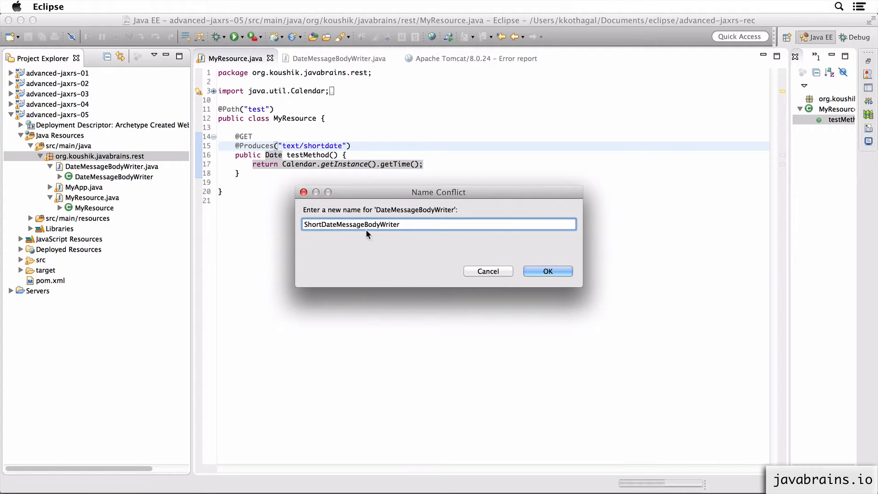
click(548, 271)
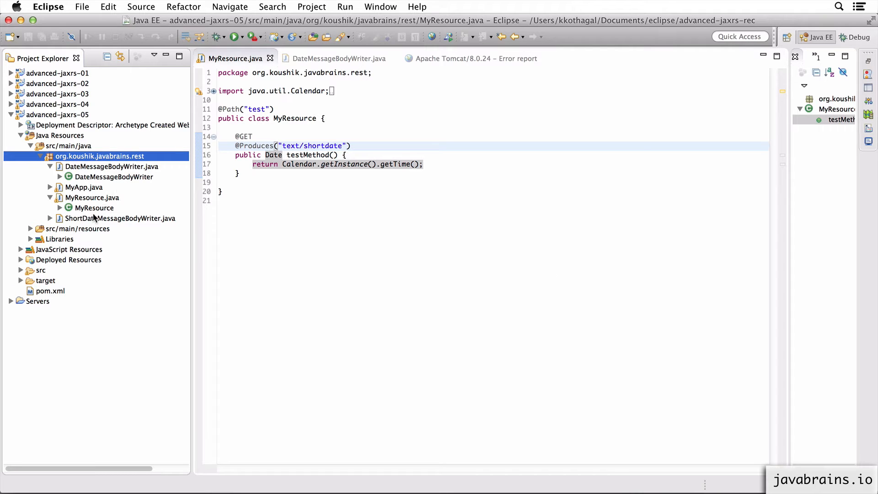
double_click(120, 218)
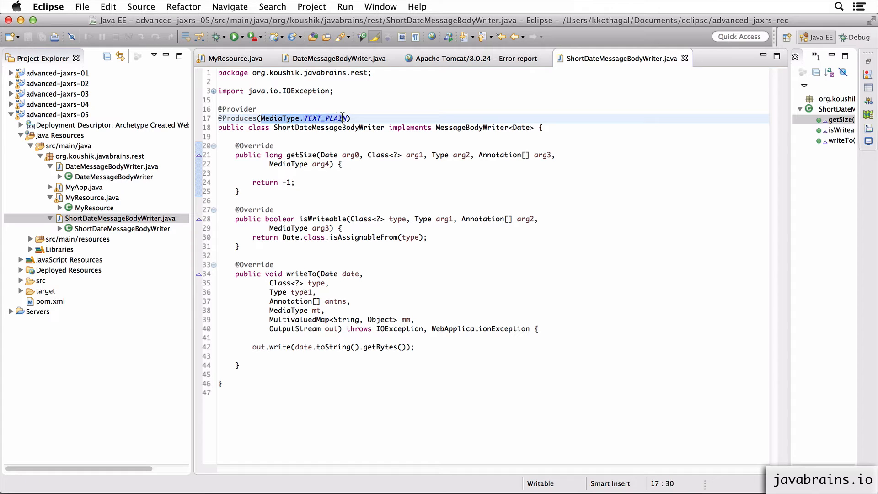
key(Delete)
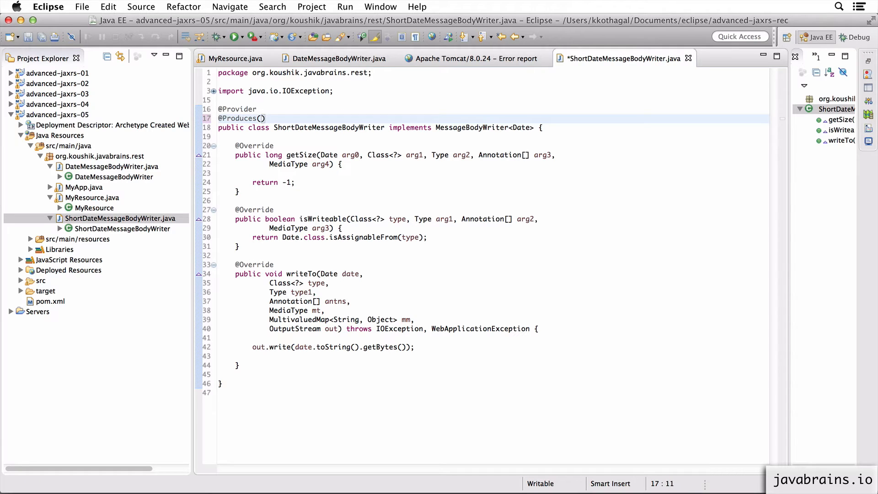
text("text")
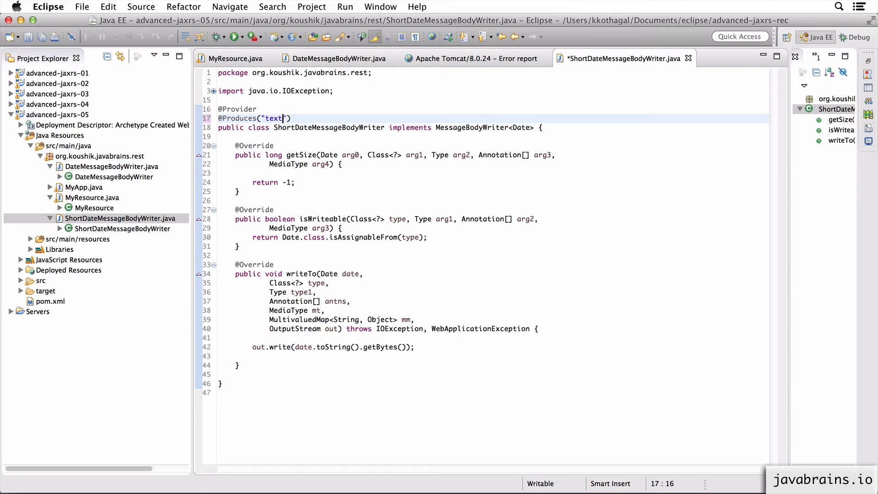
text(/shortdate)
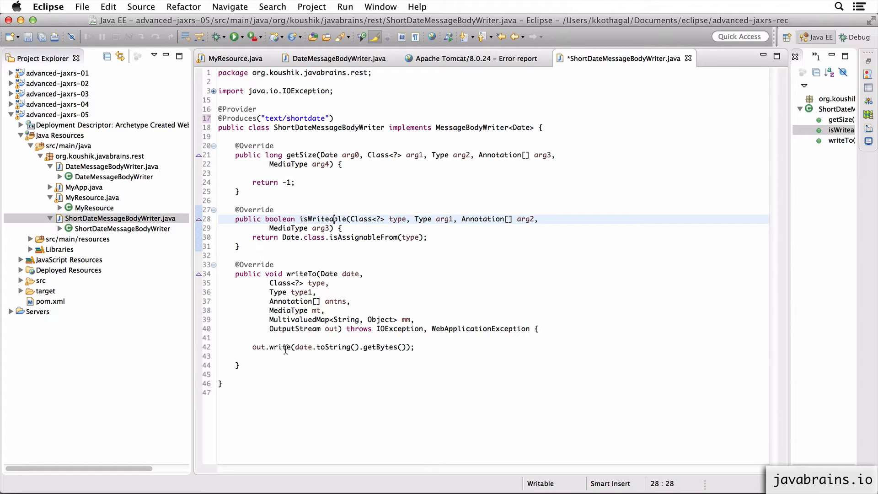
click(302, 348)
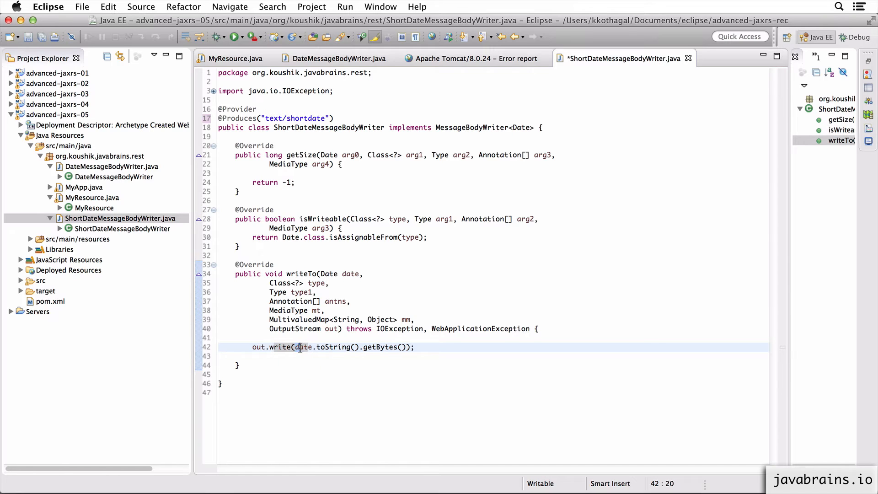
text(String sho)
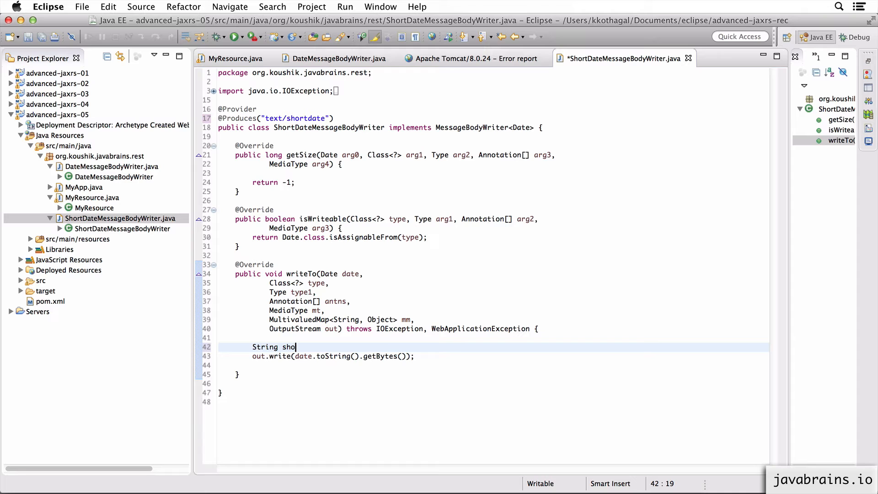
- In writeTo, build shortDate as day-month-year joined by "-" and write its bytes
text(rtDate)
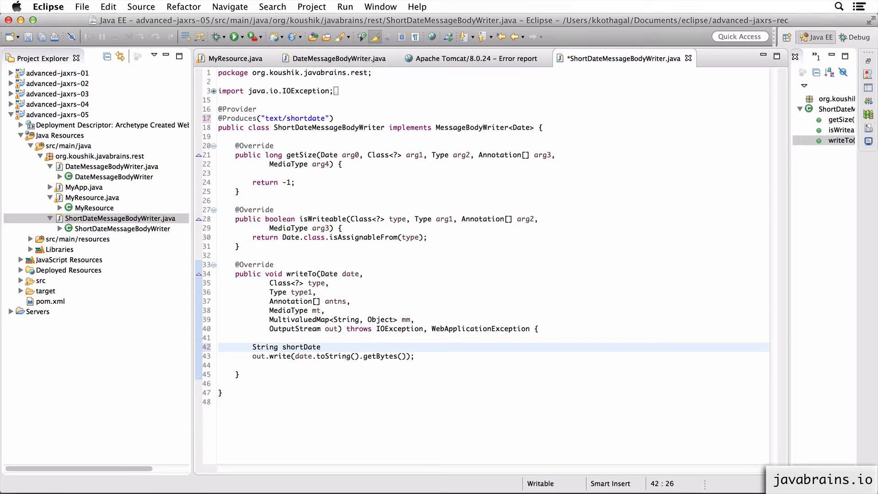
text(= date.getDate()
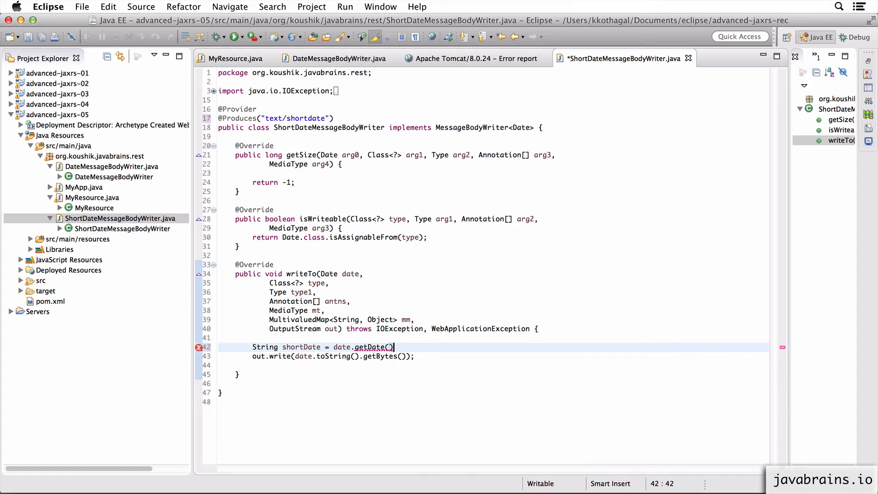
text(+ "")
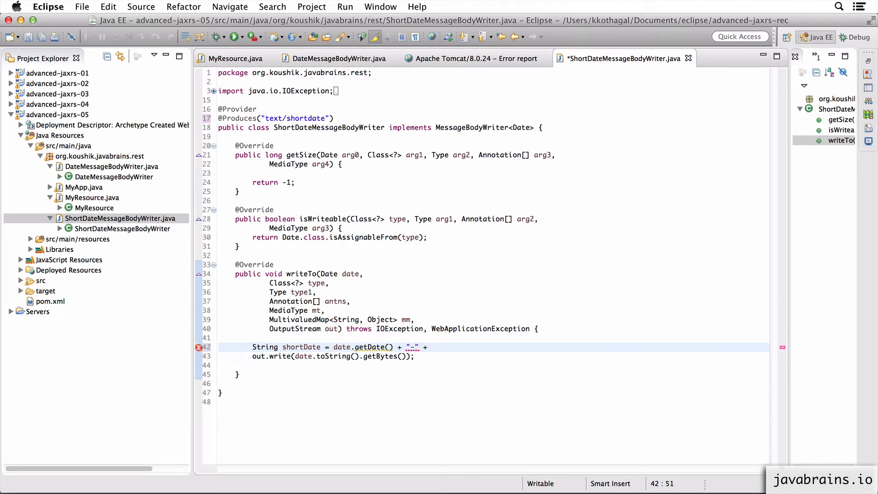
text(date.getMonth()
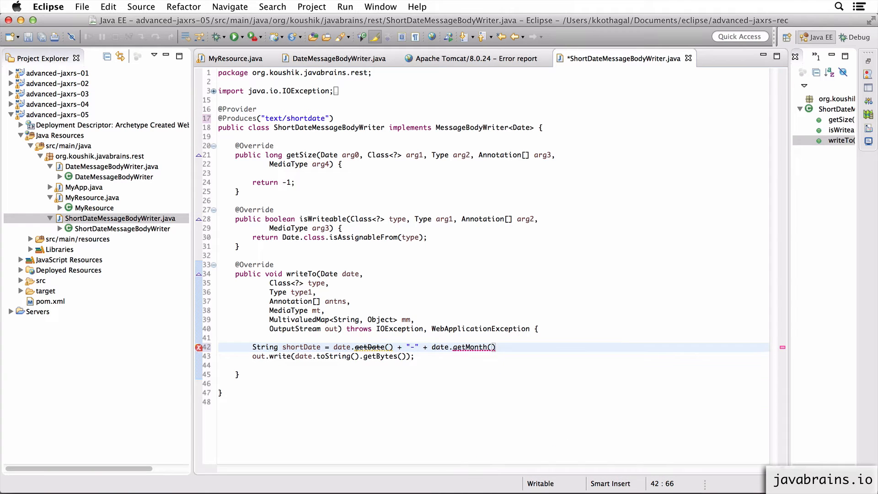
text(+ "")
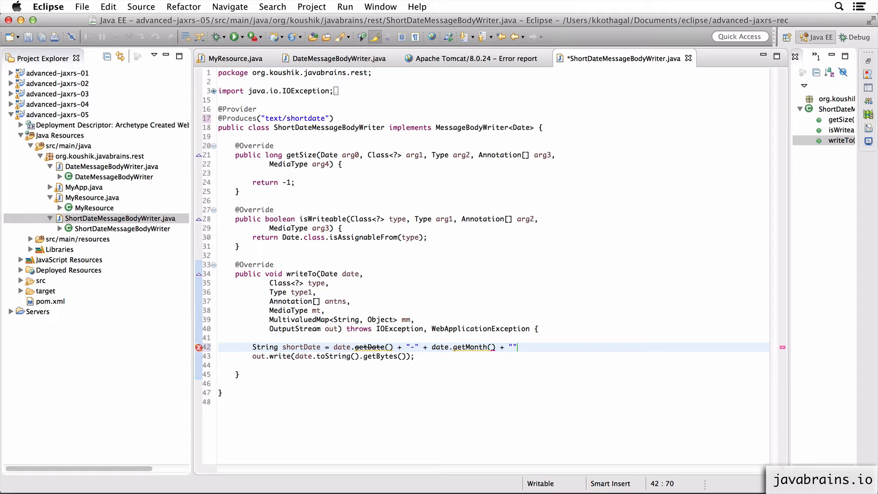
text("-" +)
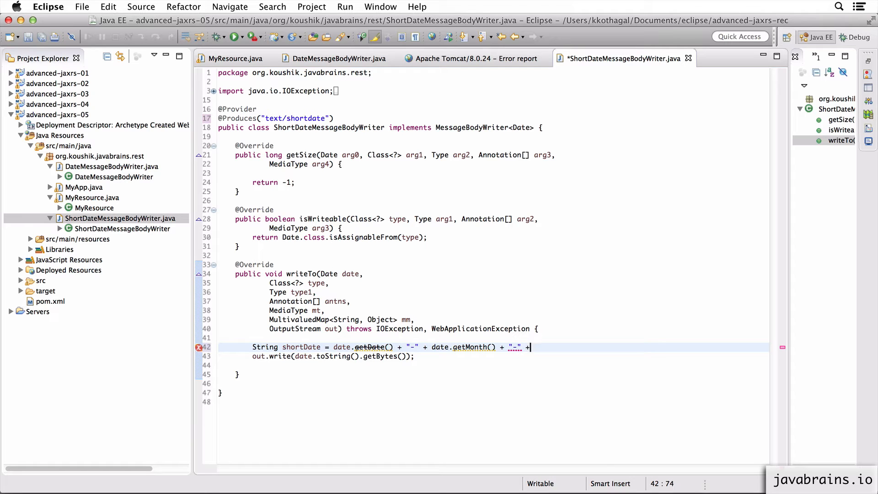
text(date.getYear();)
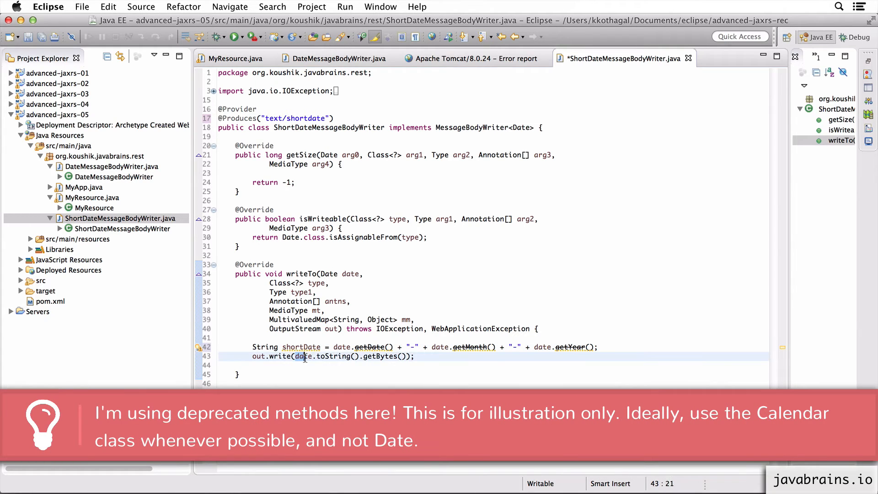
text(shortD)
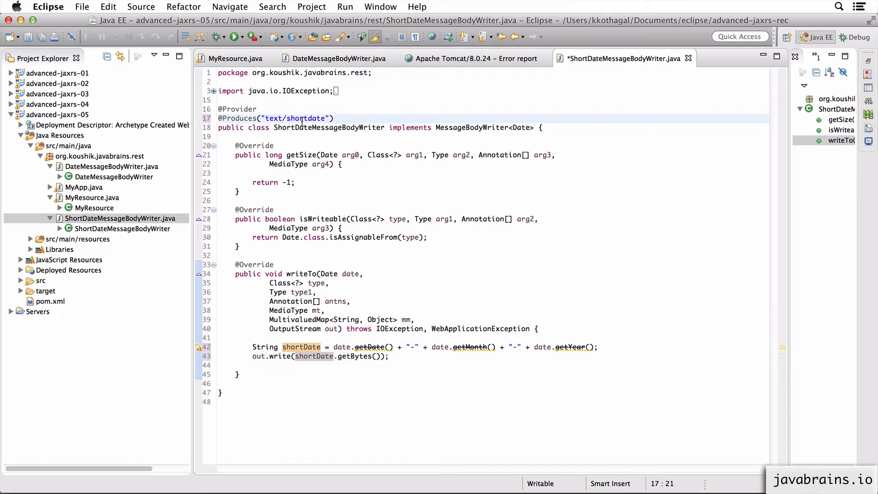
- Save ShortDateMessageBodyWriter and return to the test page's server error report
click(376, 173)
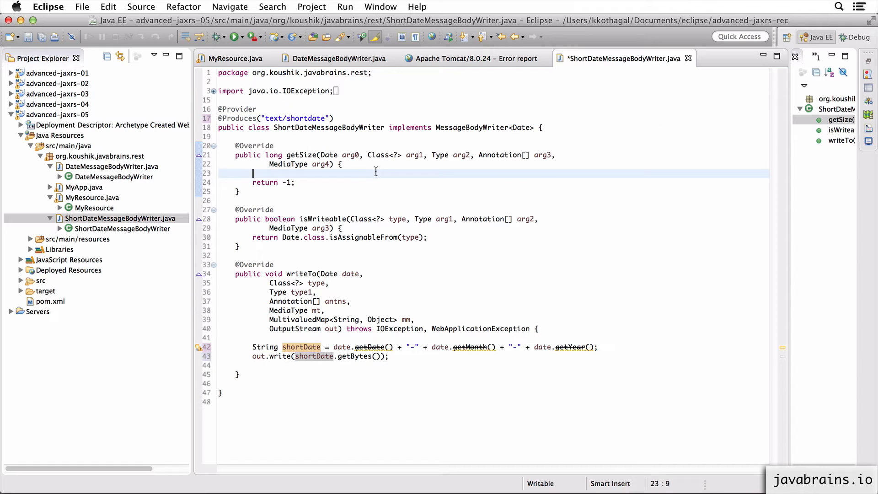
key(Cmd+S)
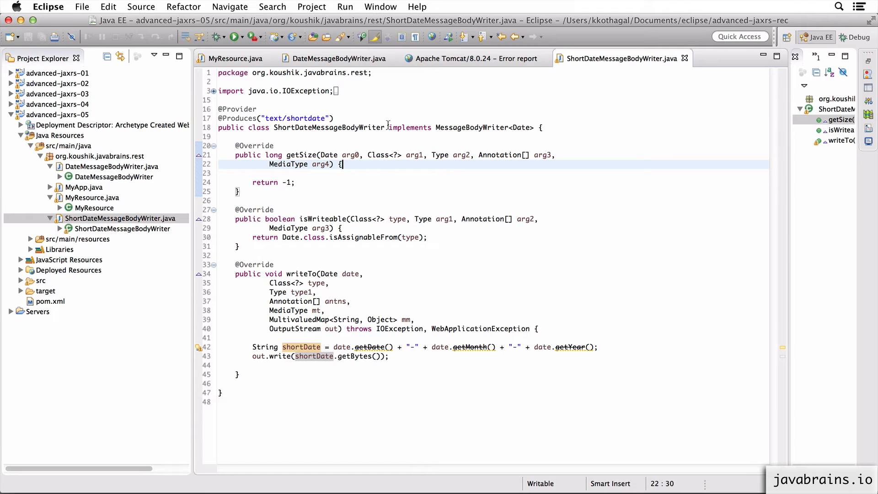
click(467, 58)
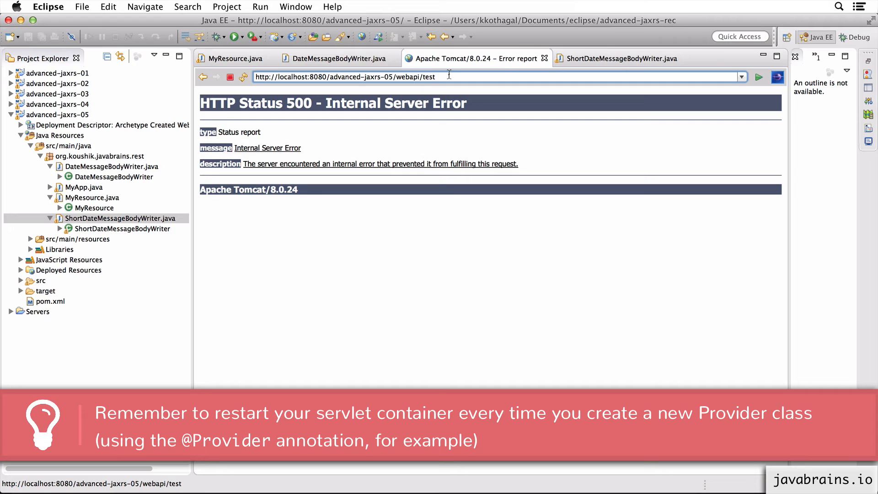
- Reload localhost:8080/advanced-jaxrs-05/webapi/test, which now shows 25-6-115
click(759, 77)
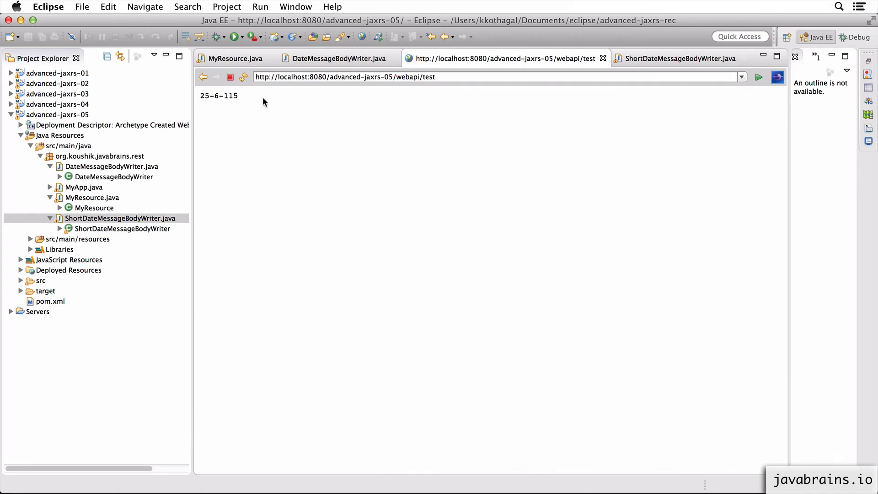
mouse_move(259, 101)
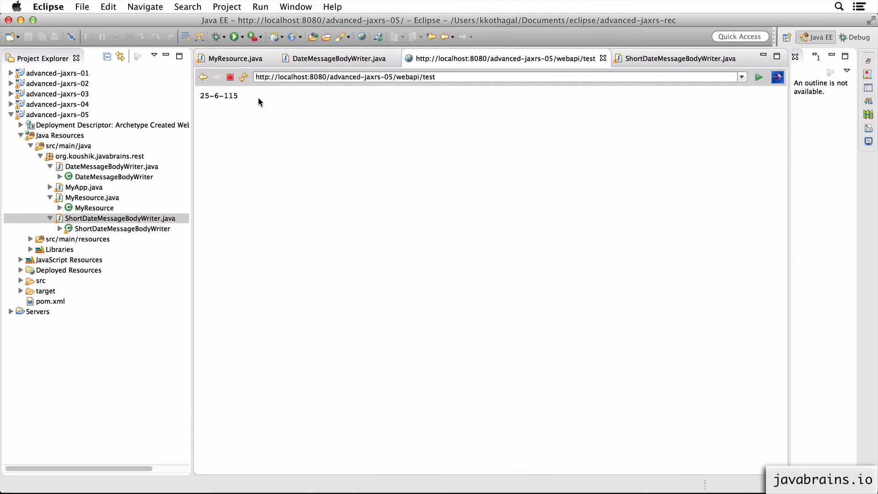
mouse_move(297, 105)
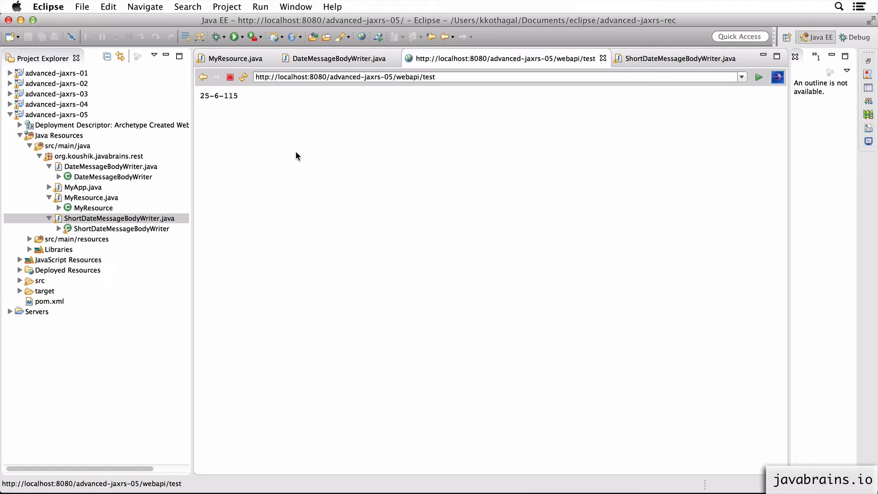
mouse_move(321, 144)
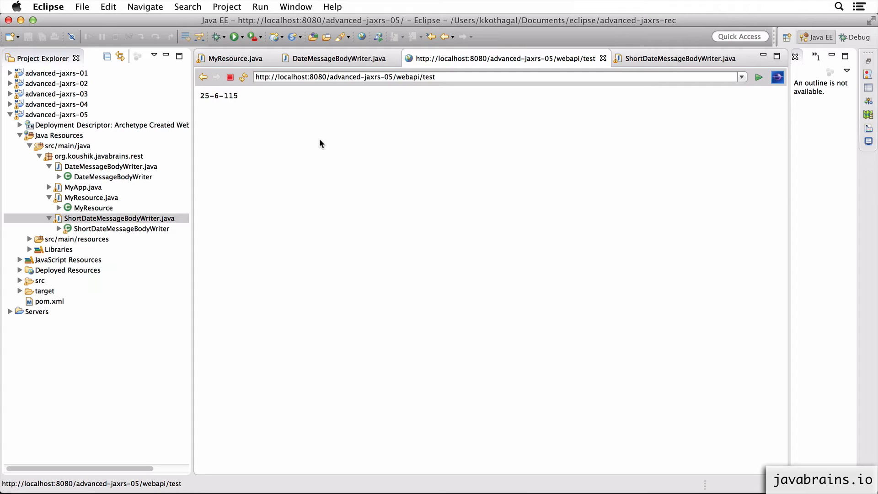
mouse_move(333, 141)
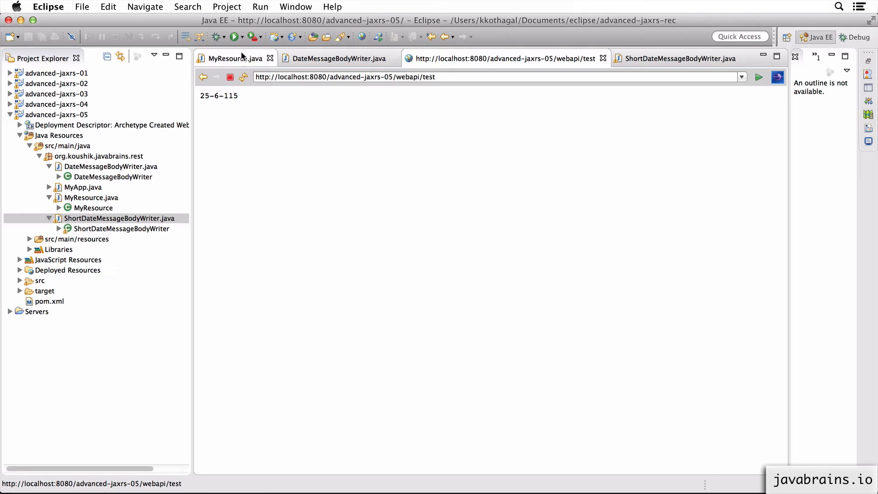
click(232, 58)
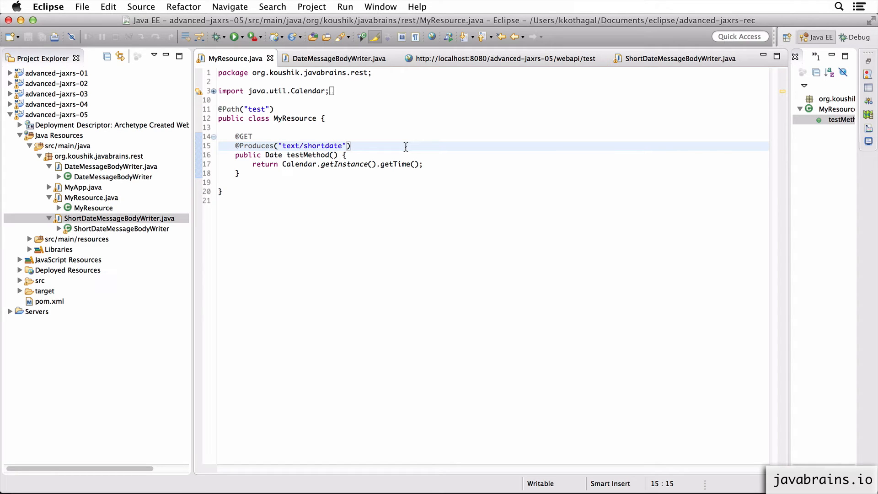
mouse_move(285, 145)
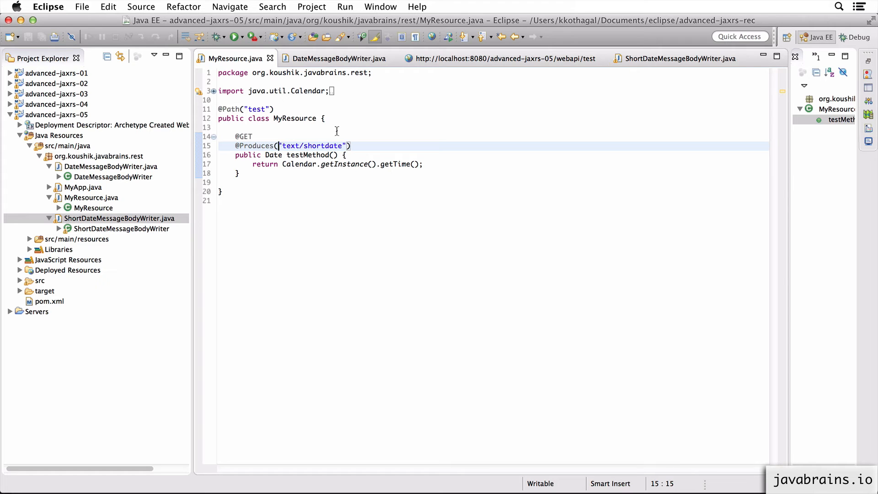
text(value =)
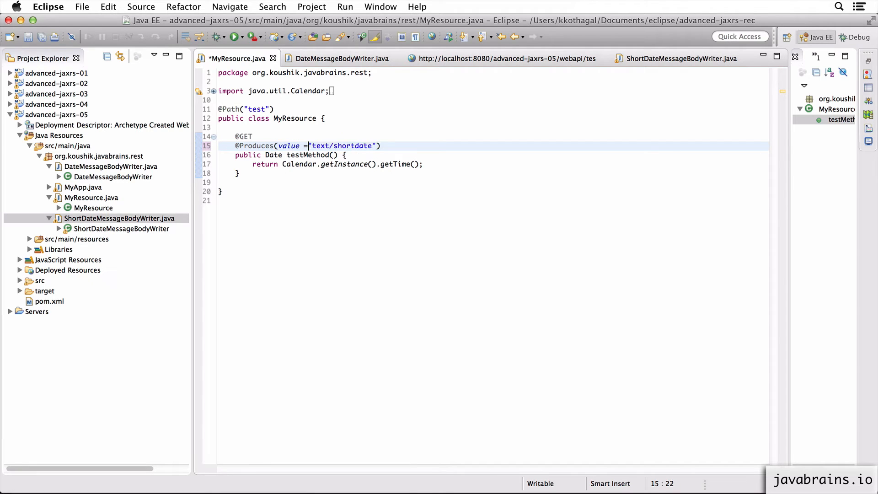
text({)
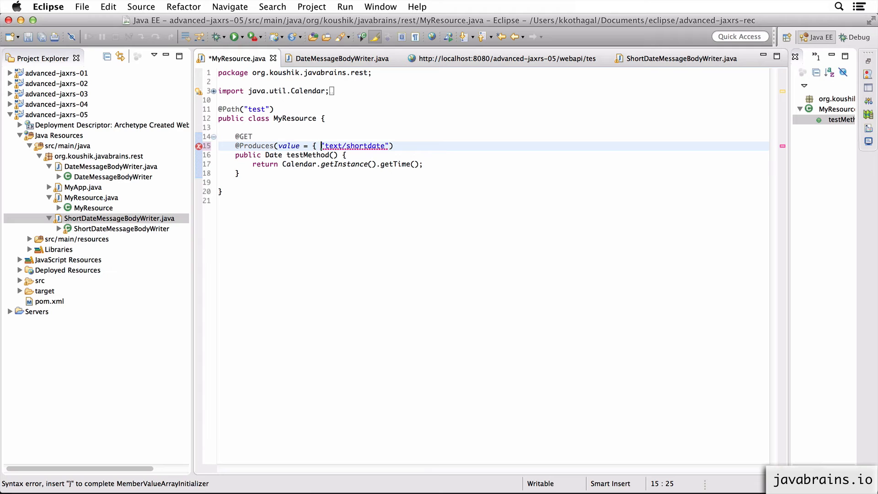
text(MediaType.TEXT)
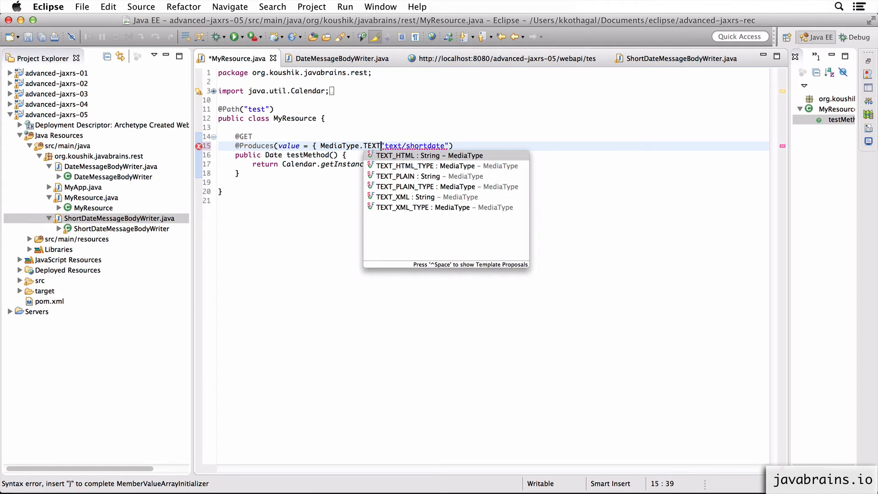
click(417, 176)
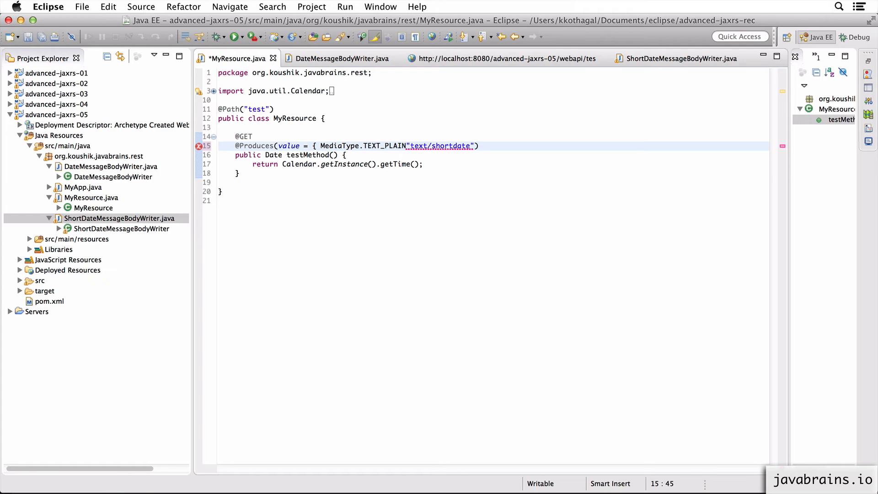
text(,)
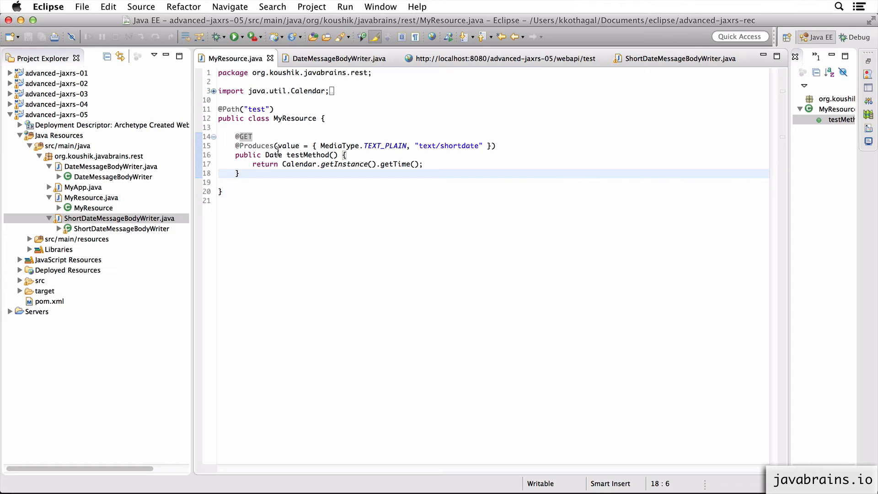
double_click(384, 146)
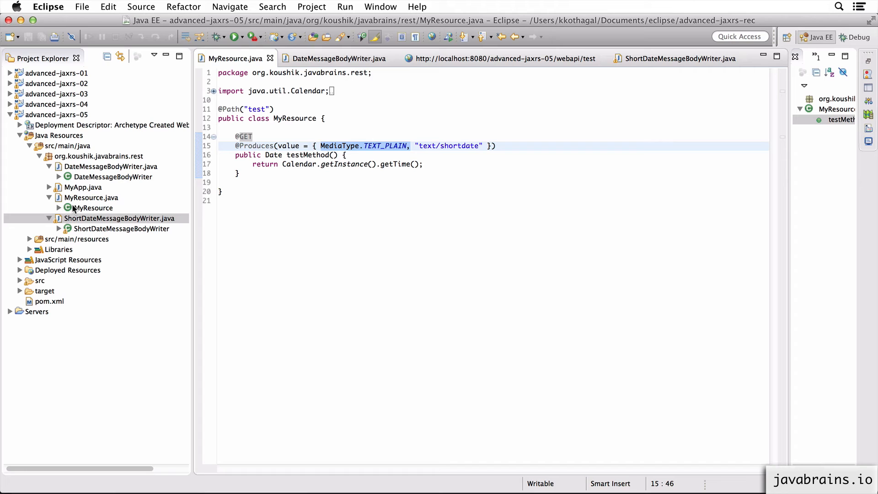
click(121, 229)
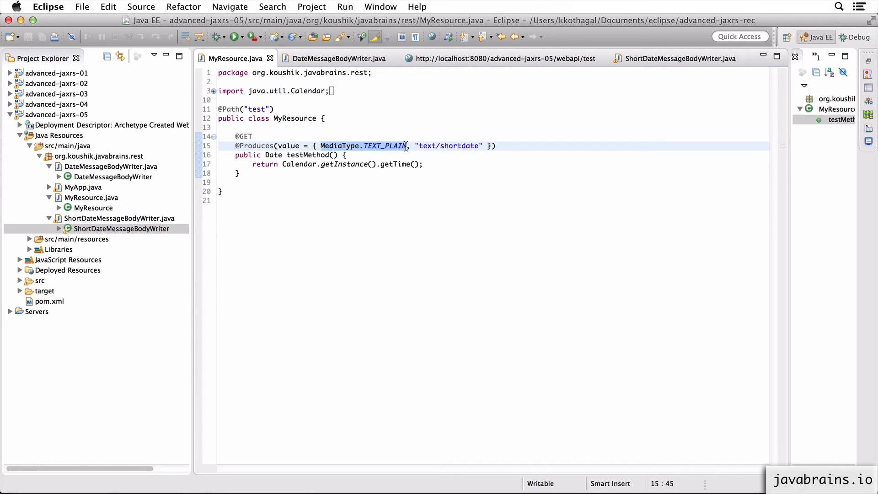
click(105, 167)
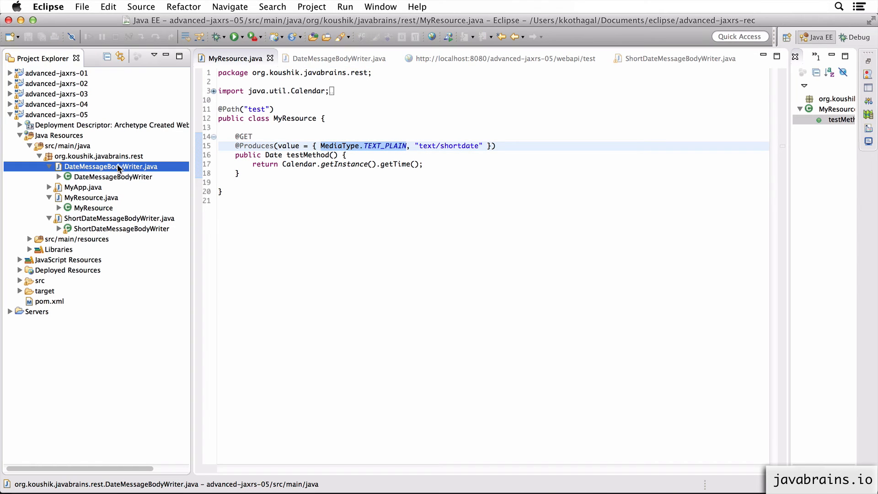
click(416, 145)
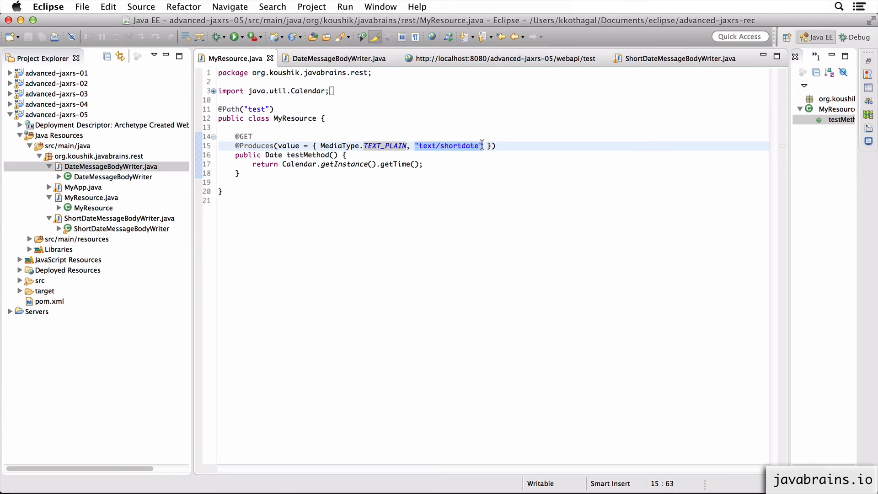
click(113, 218)
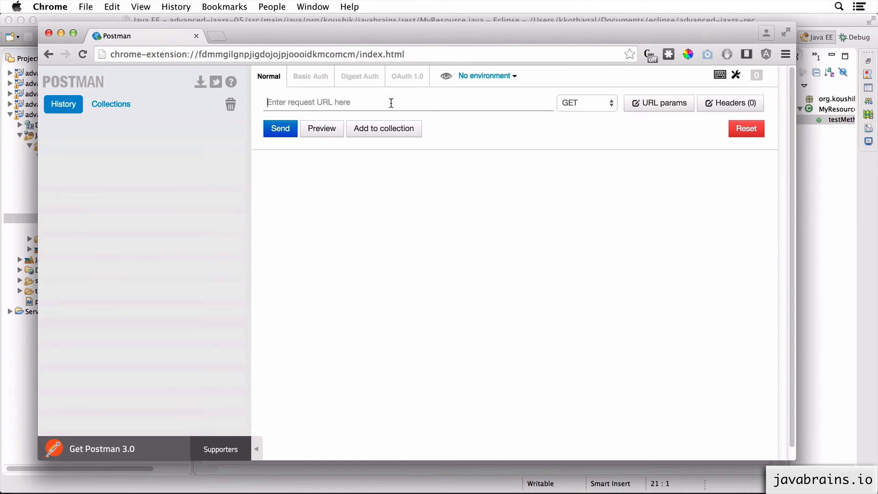
text(http://localhost:8080/advanced-jaxrs-05/webapi/test)
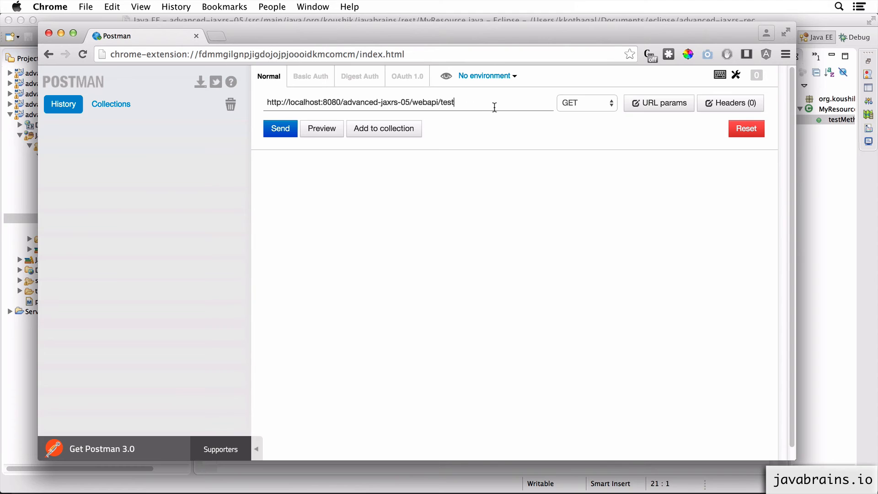
click(280, 129)
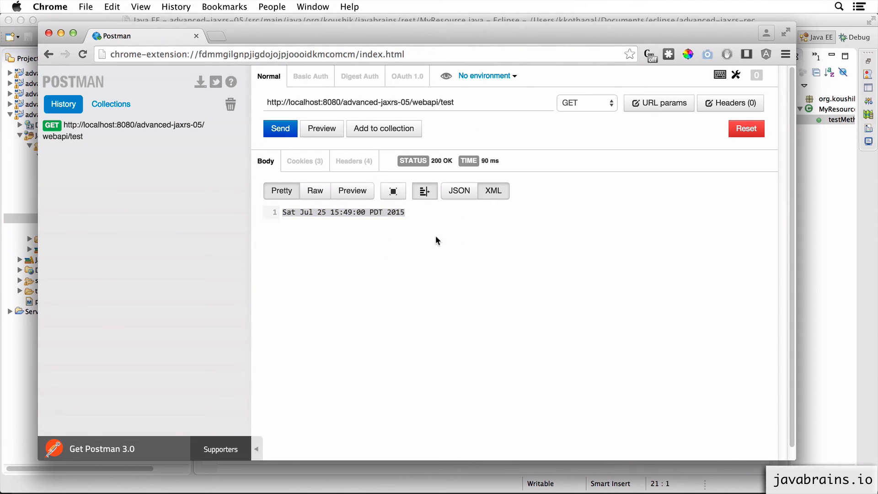
click(730, 102)
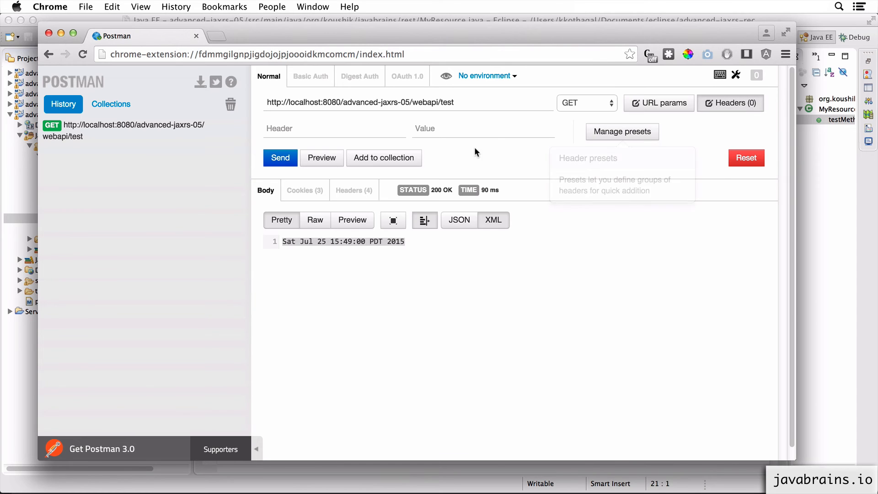
- Send the request with header Accept: text/shortdate, getting 25-6-115
text(Accep)
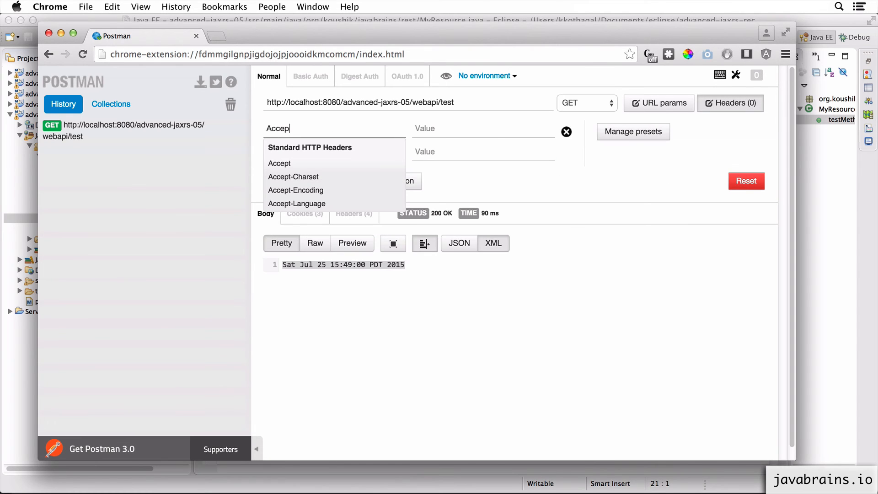
click(279, 163)
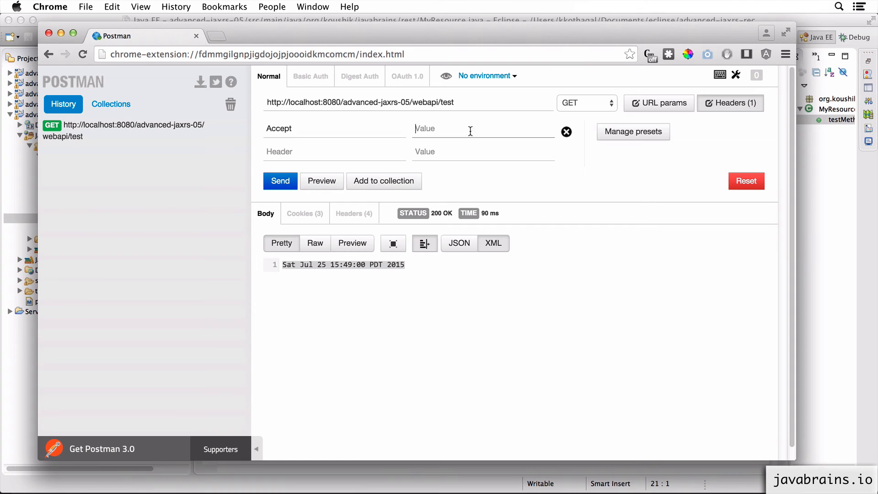
text(text/)
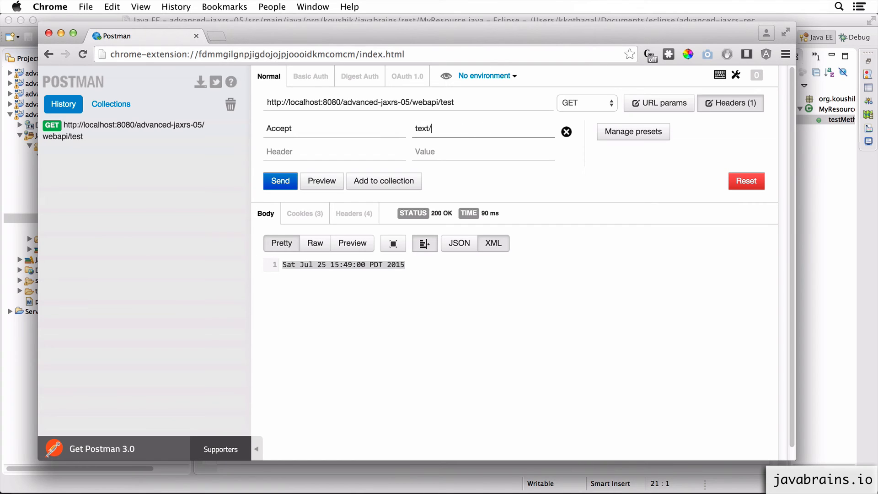
text(shortda)
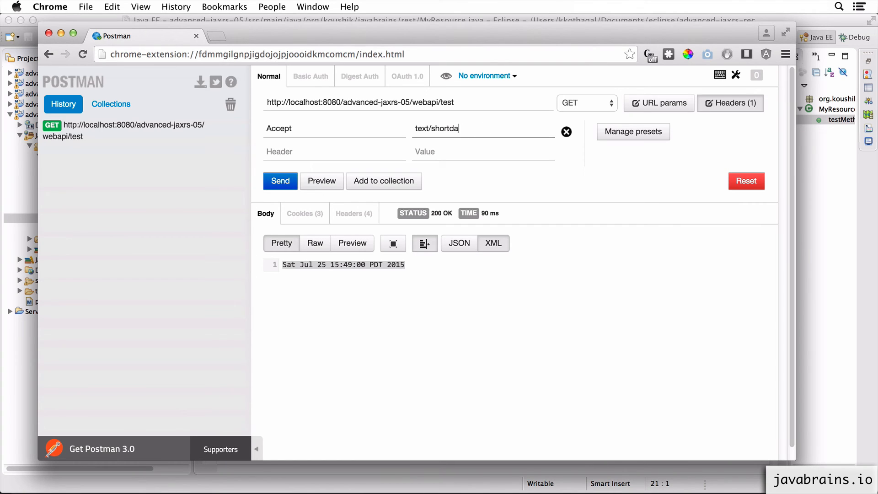
click(280, 181)
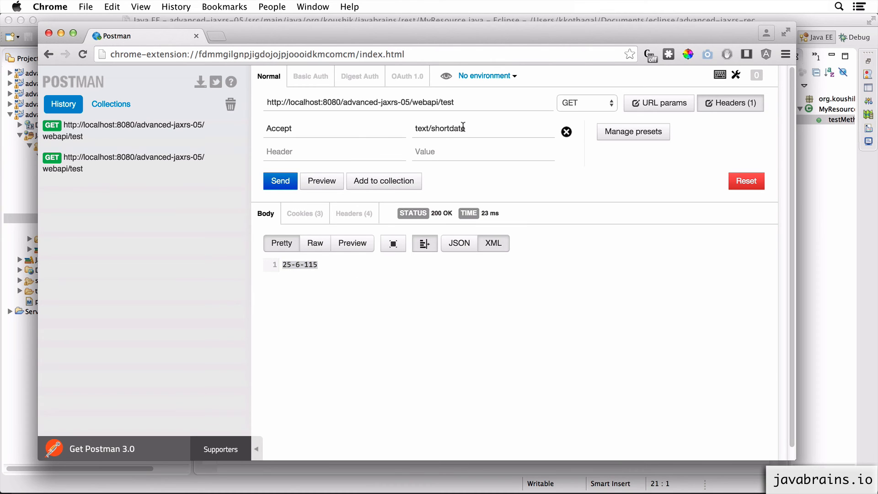
- Change the Accept header to text/plain and resend the request
double_click(446, 128)
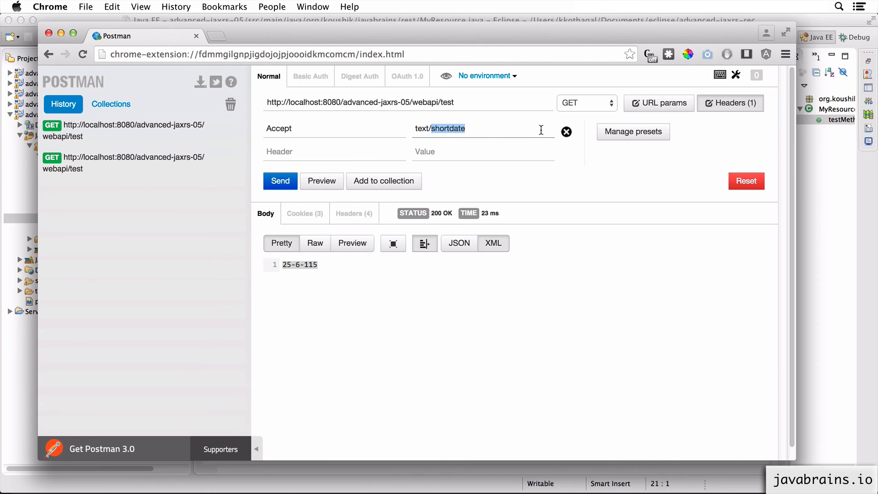
text(plain)
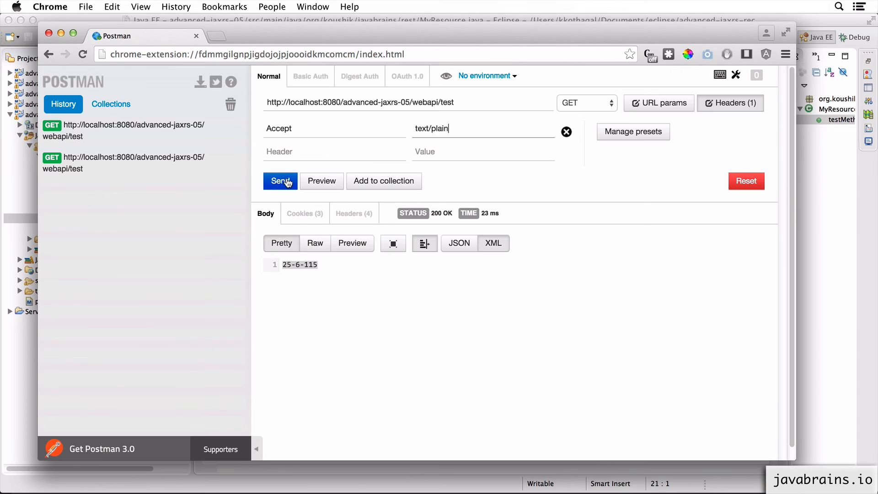
click(280, 180)
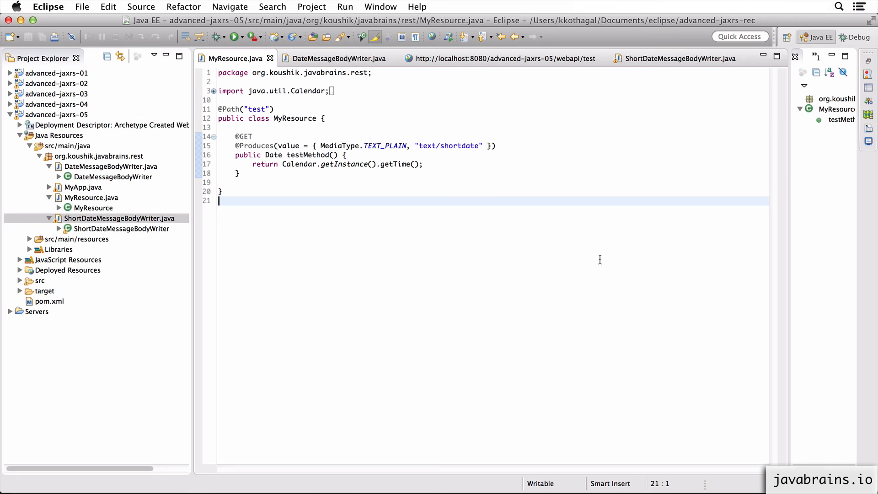
mouse_move(499, 198)
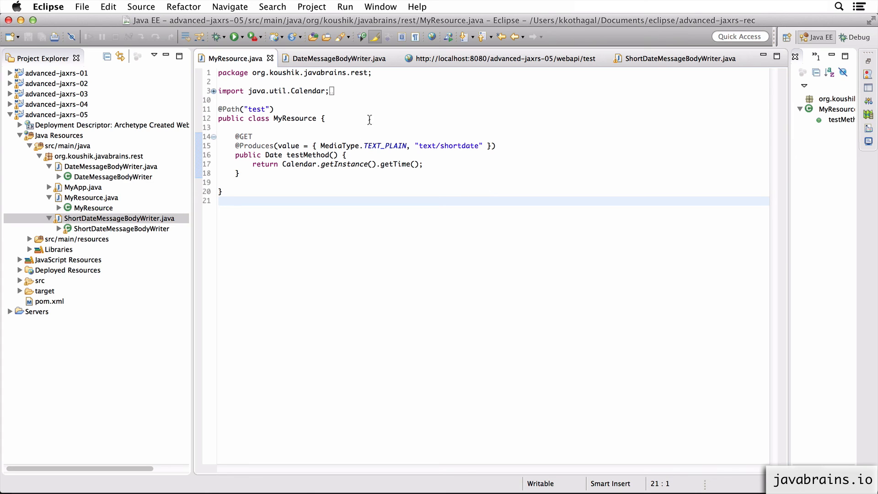
double_click(448, 145)
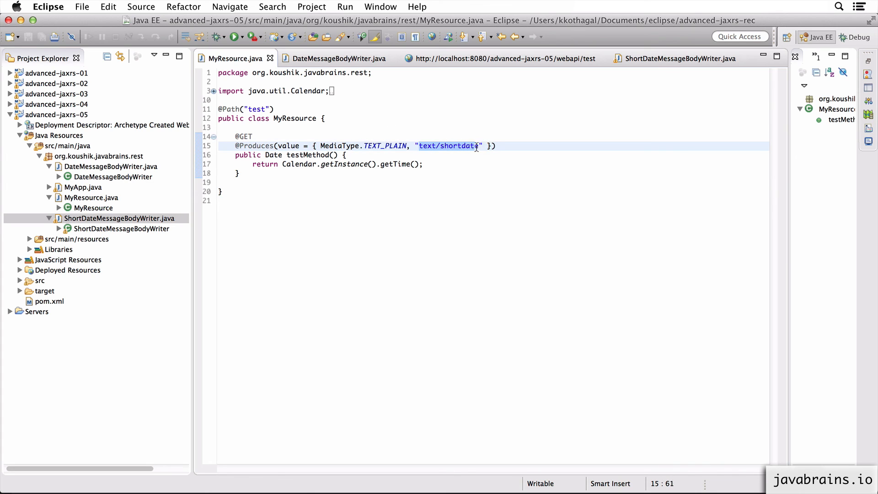